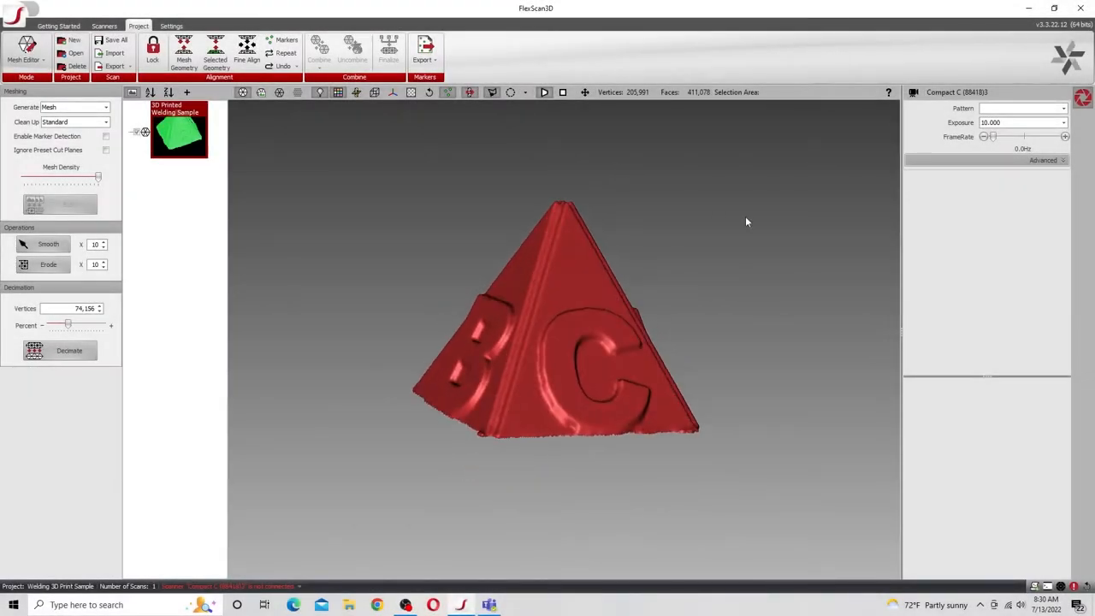
Switch to the Measurement Tool mode and delete all existing plane and circle entities.
left_click_drag(746, 223, 733, 330)
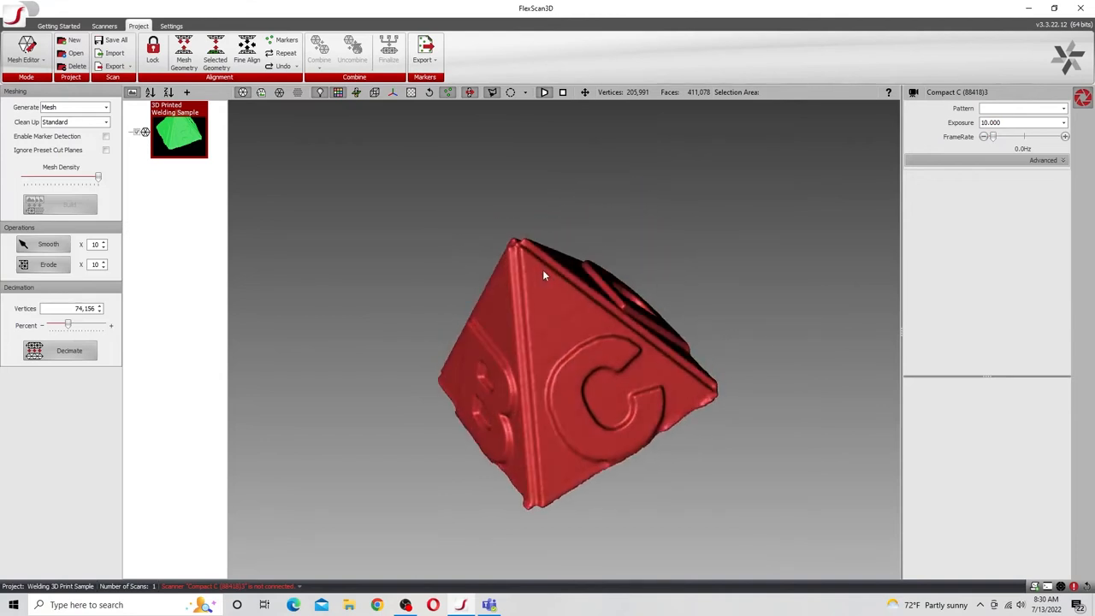
left_click_drag(544, 274, 453, 298)
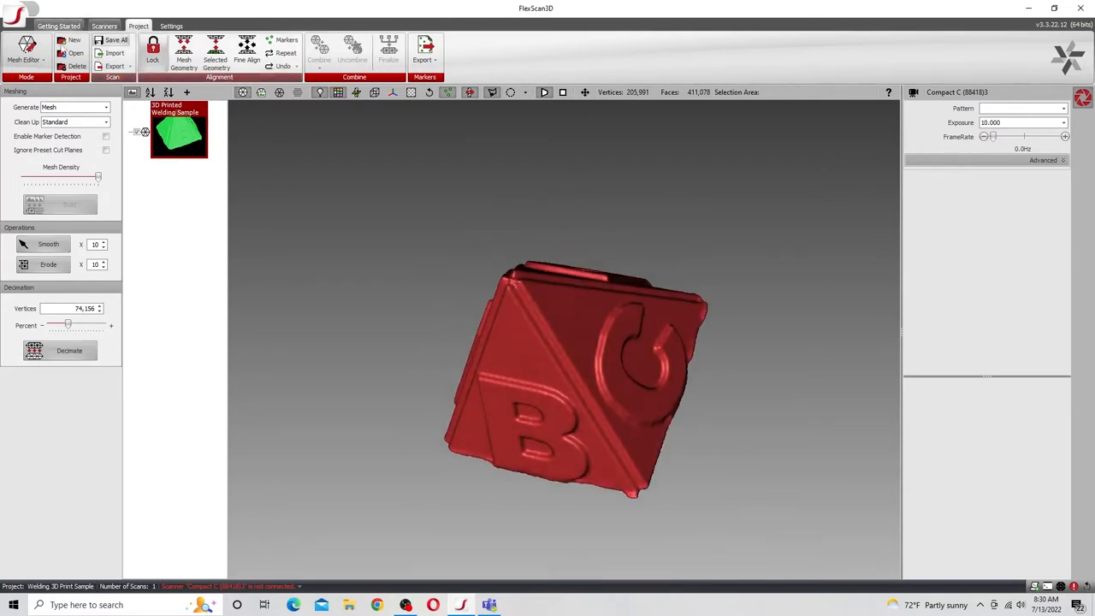
left_click(26, 59)
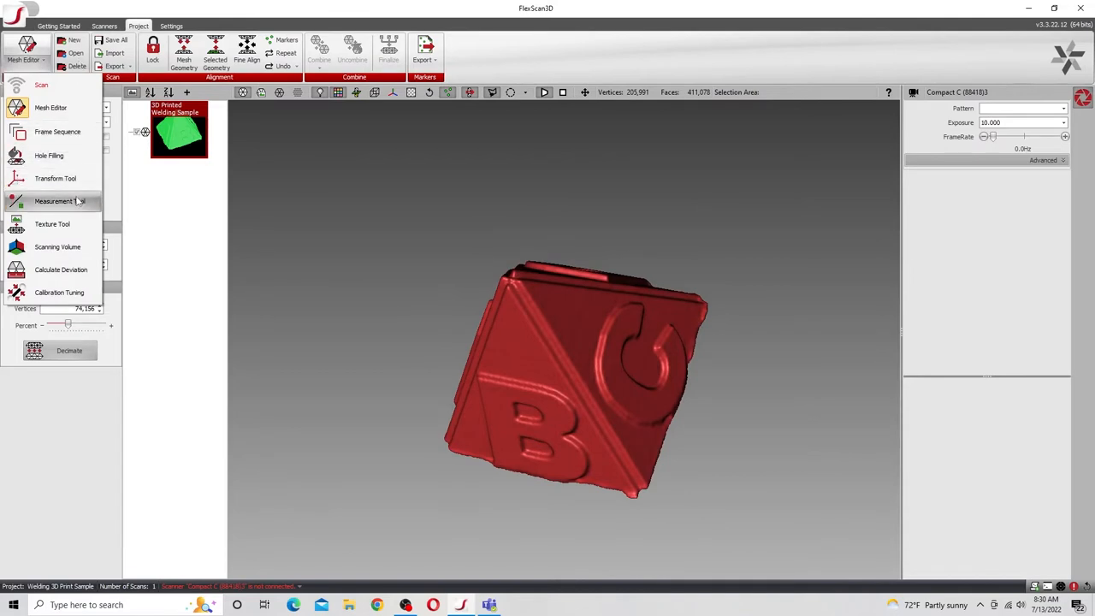
left_click(55, 202)
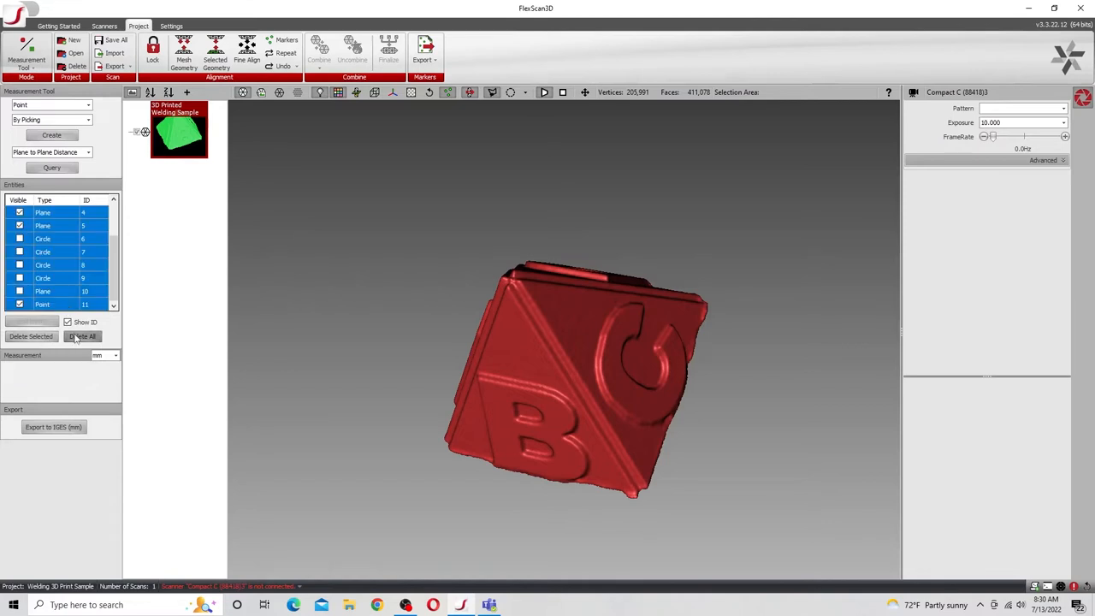
left_click(82, 336)
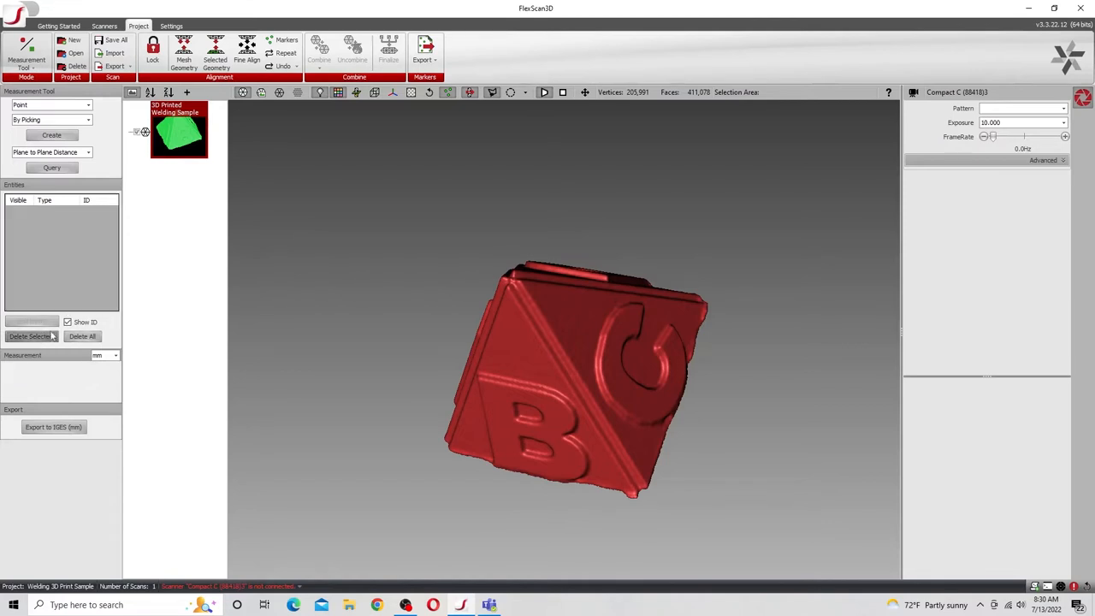
left_click(52, 105)
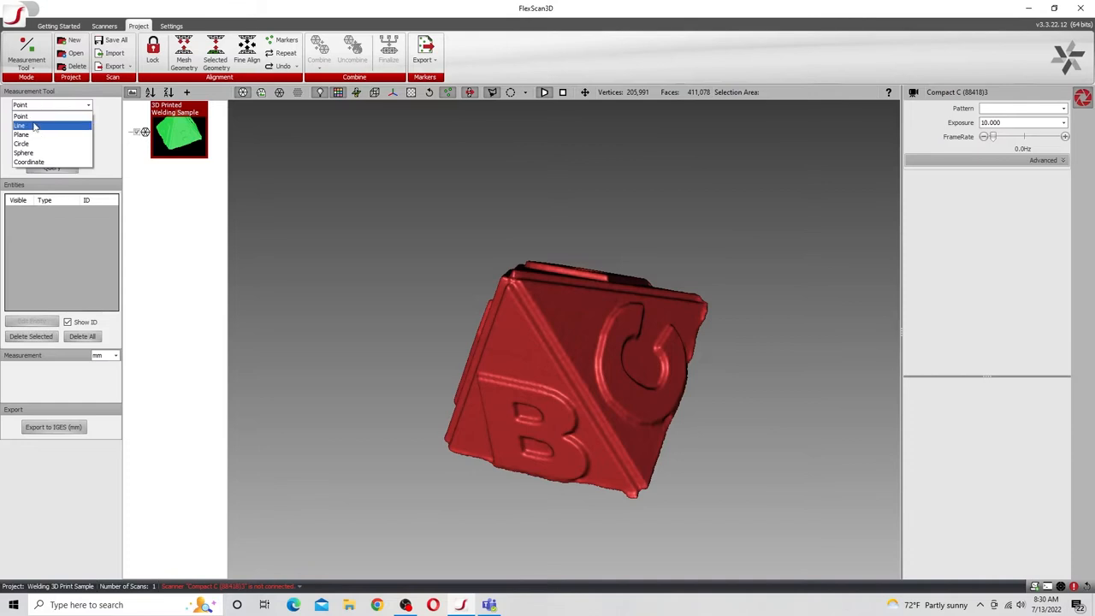
Create a Plane entity fitted to the flat face next to the C.
left_click(20, 133)
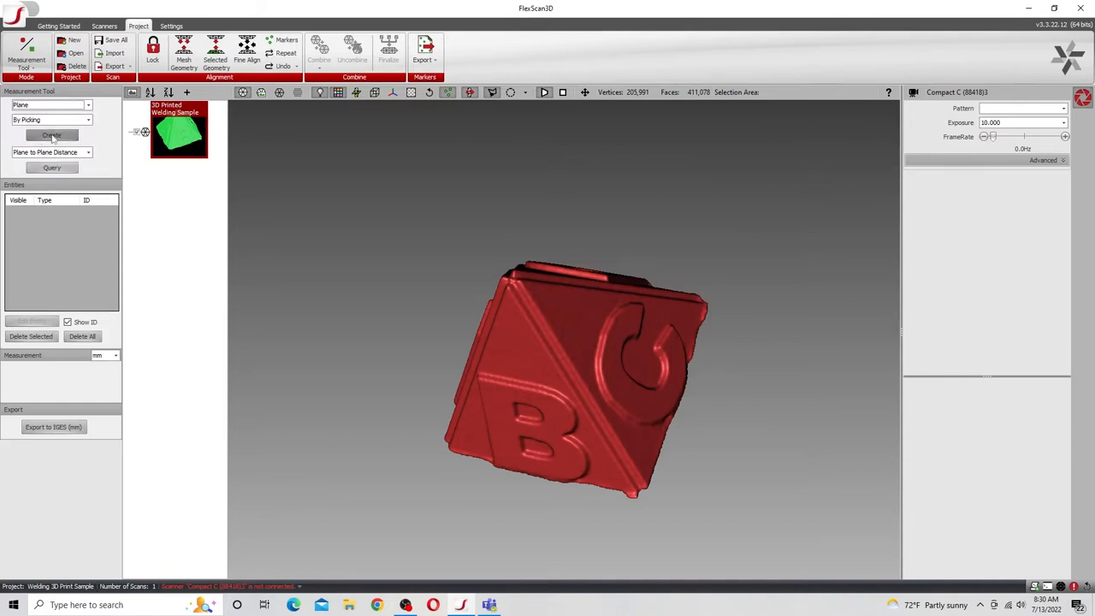
left_click(51, 136)
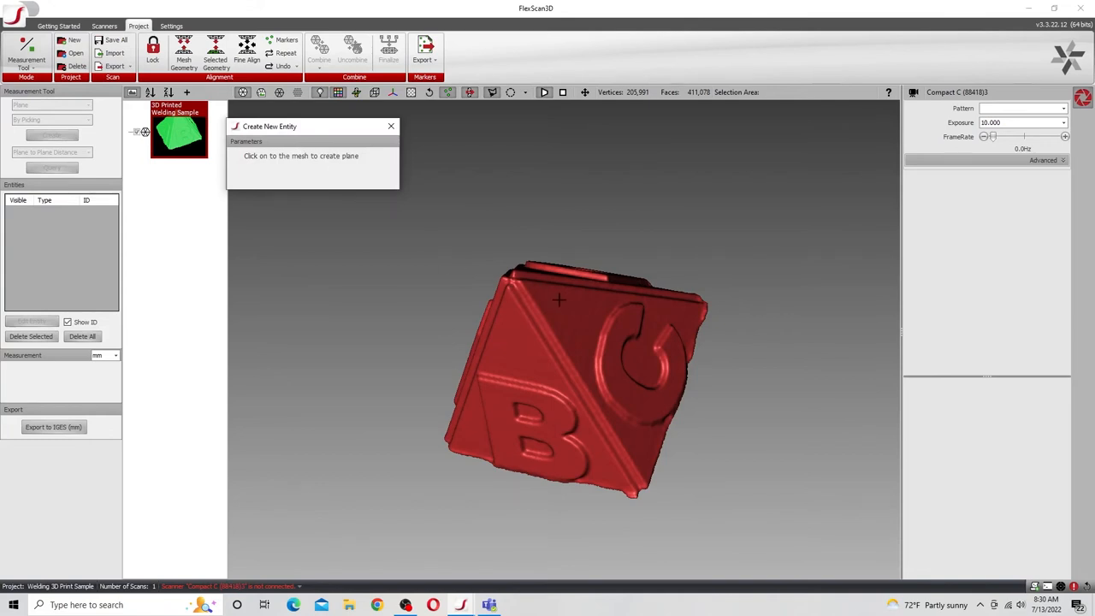
left_click(562, 299)
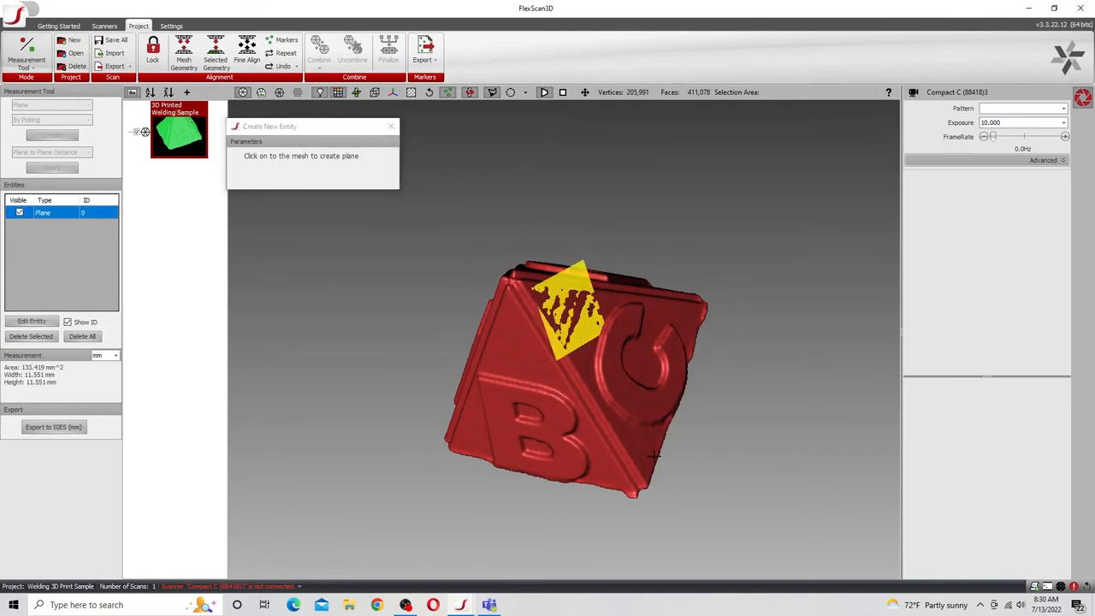
left_click(637, 354)
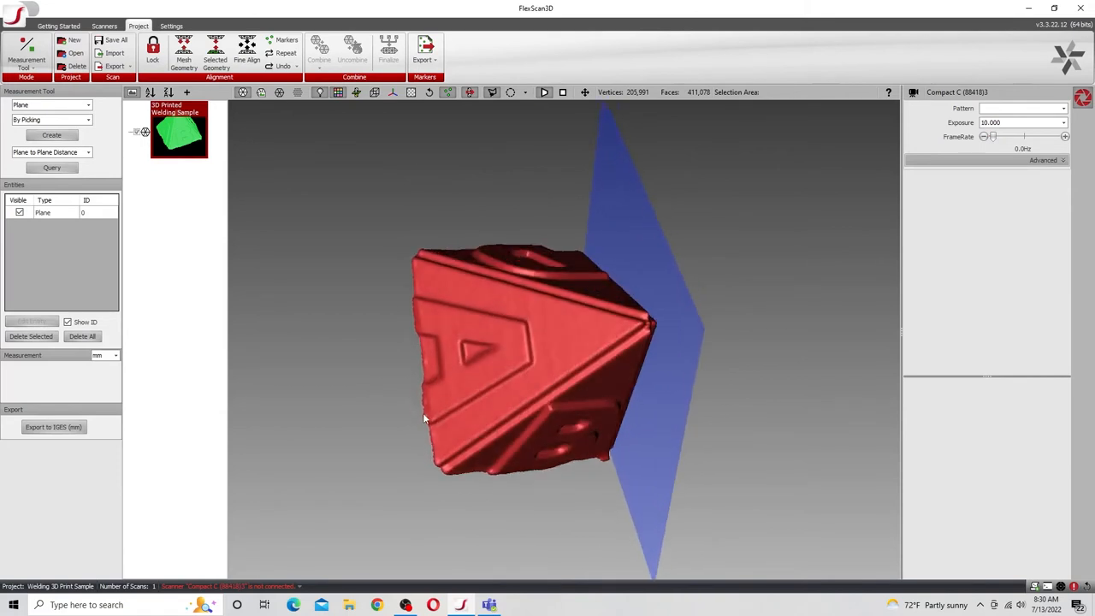
Create a second Plane entity fitted to another face of the part.
left_click(51, 135)
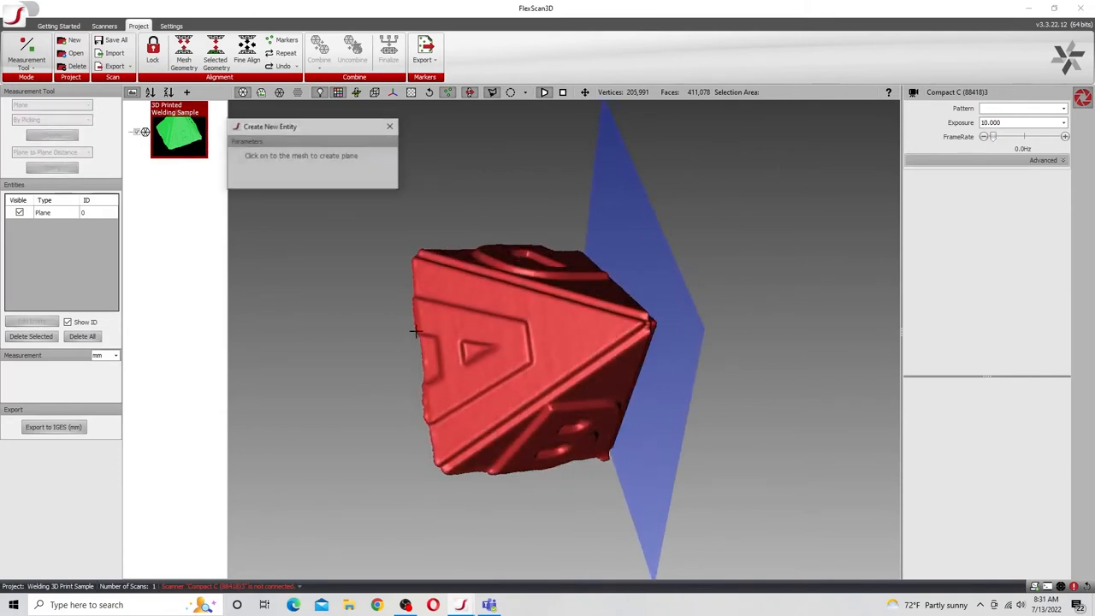
left_click(591, 336)
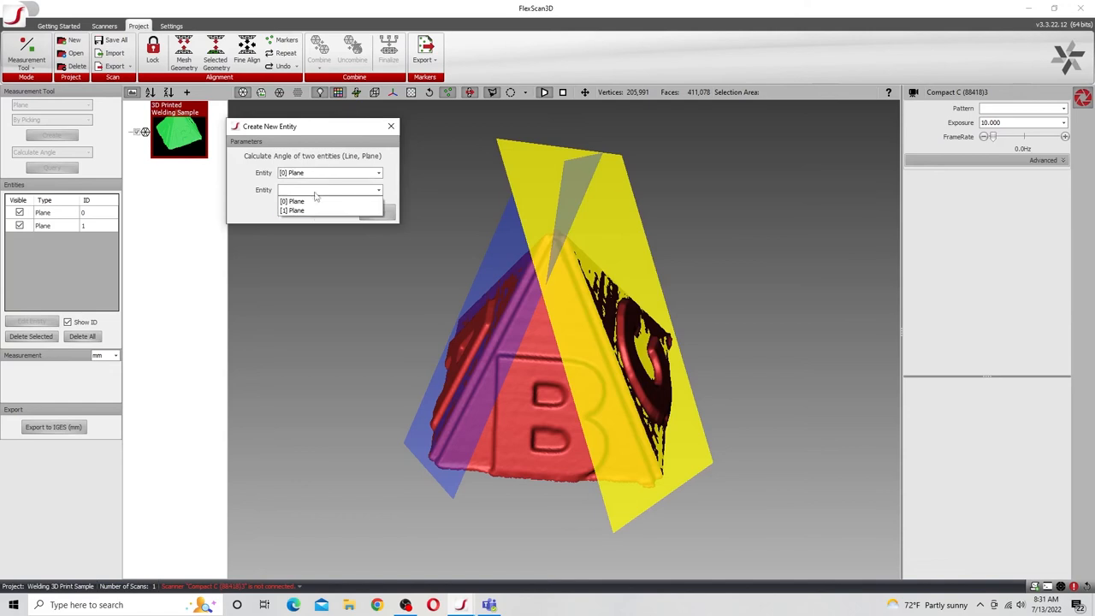
Query the angle between the two planes, reported as about 126.5 degrees, and move the result popup aside.
left_click(376, 212)
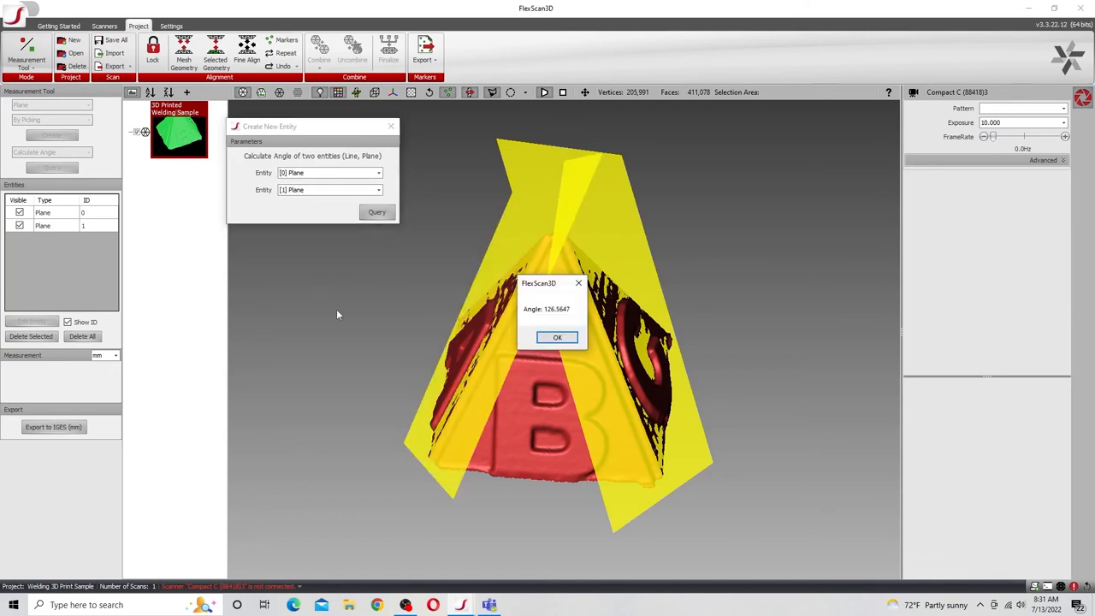
left_click_drag(539, 284, 329, 288)
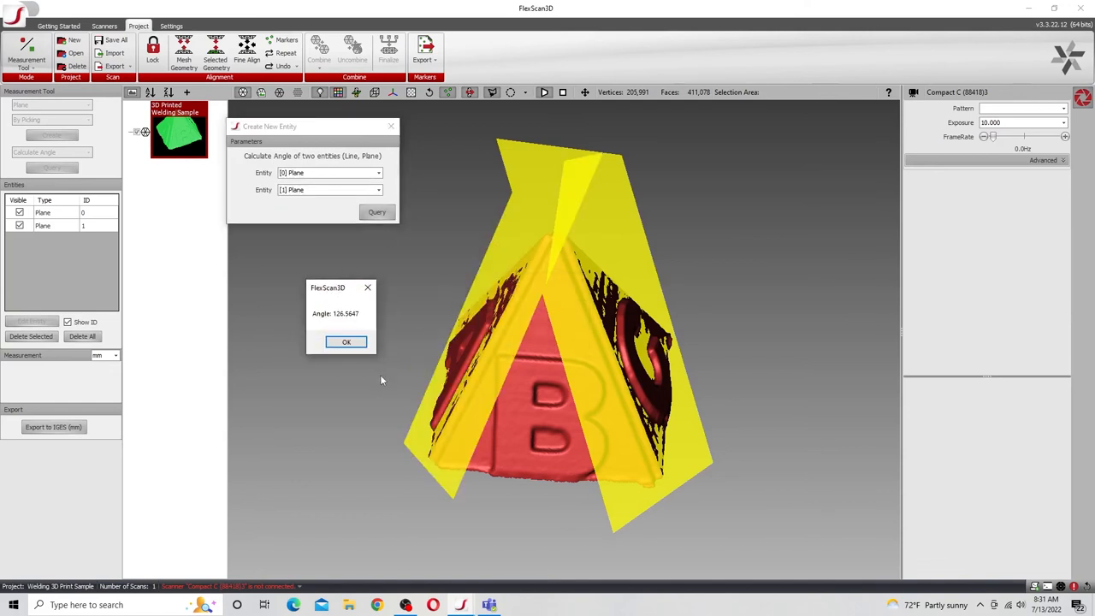
left_click_drag(334, 287, 271, 249)
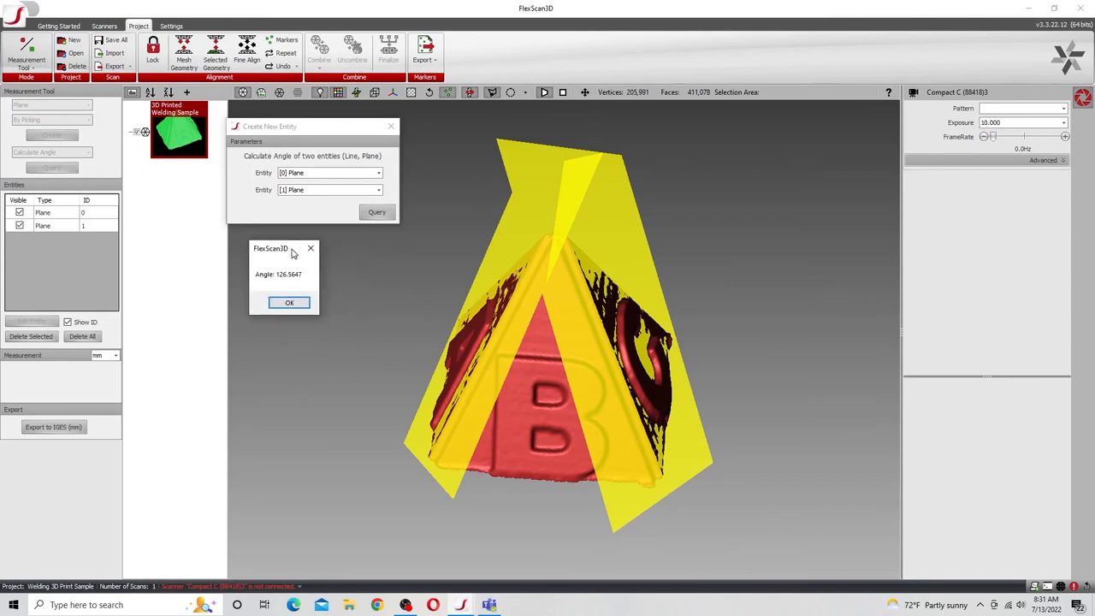
left_click_drag(271, 248, 328, 276)
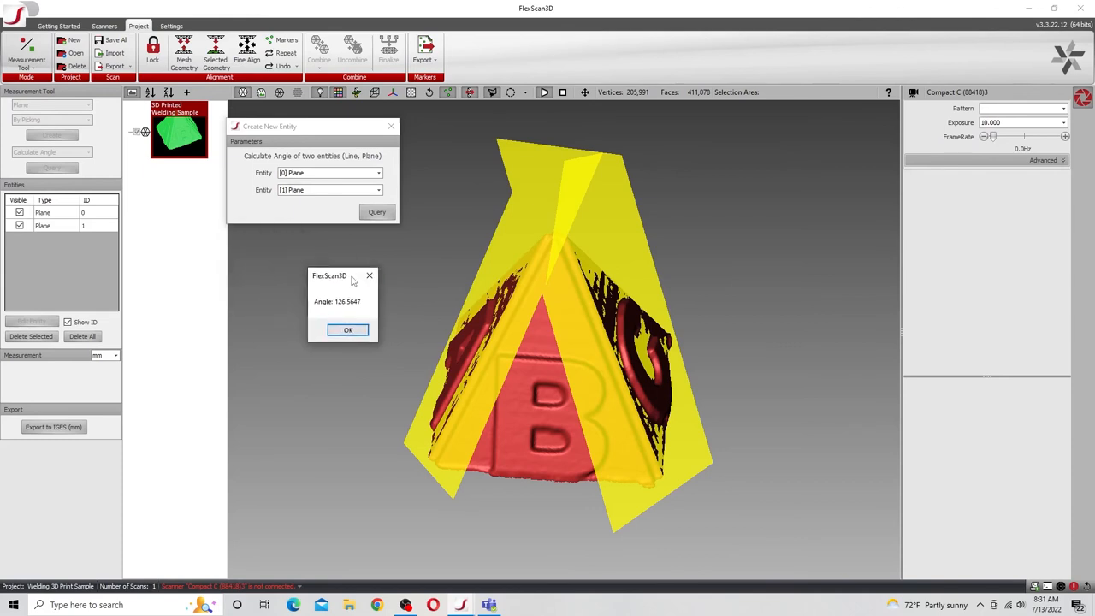
mouse_move(349, 329)
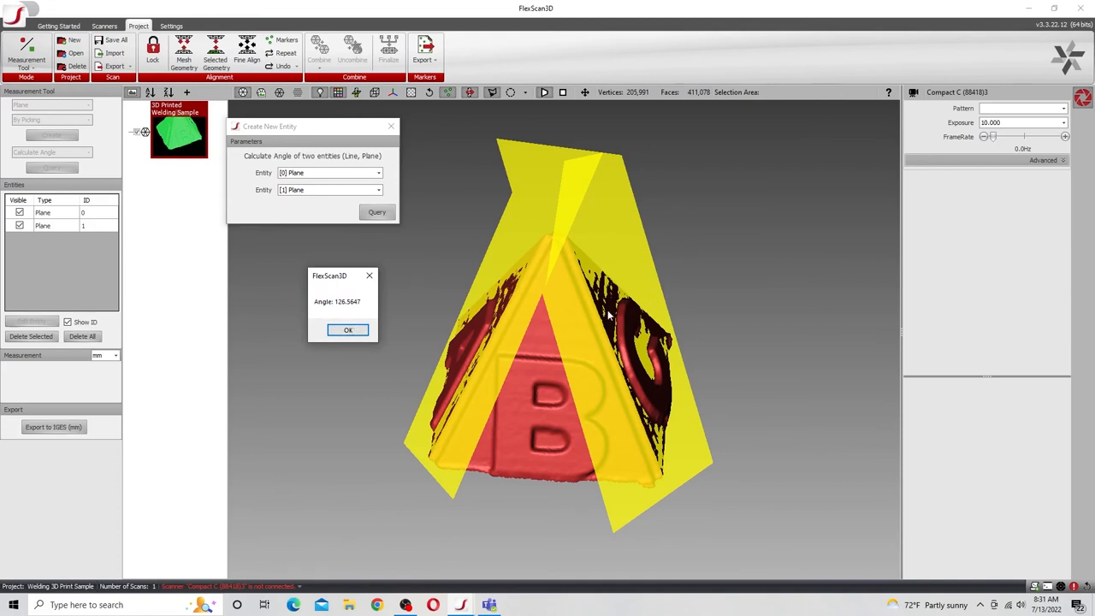
mouse_move(390, 316)
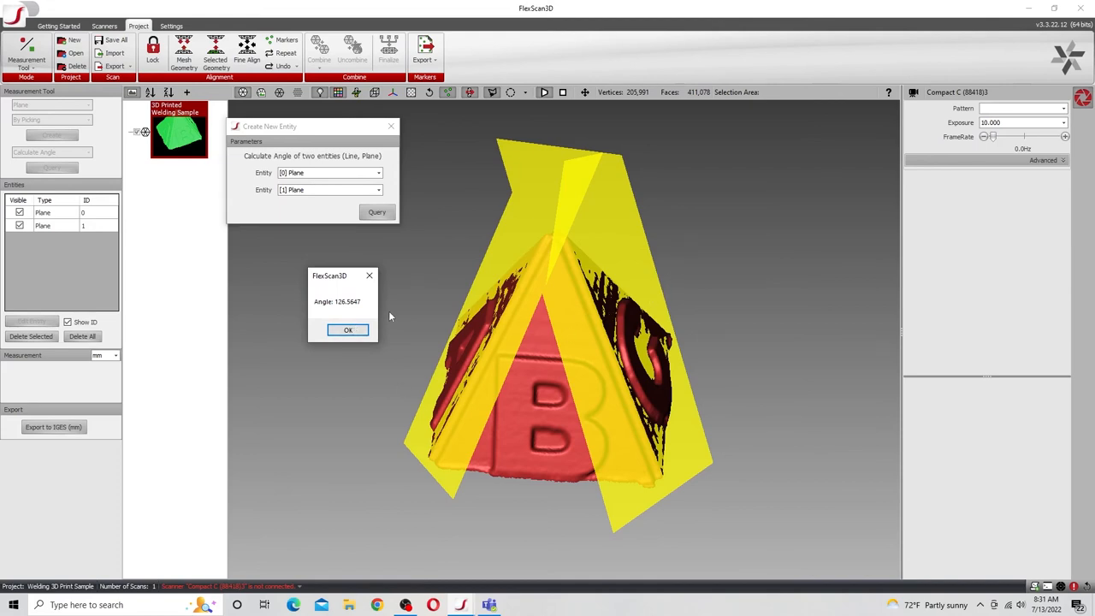